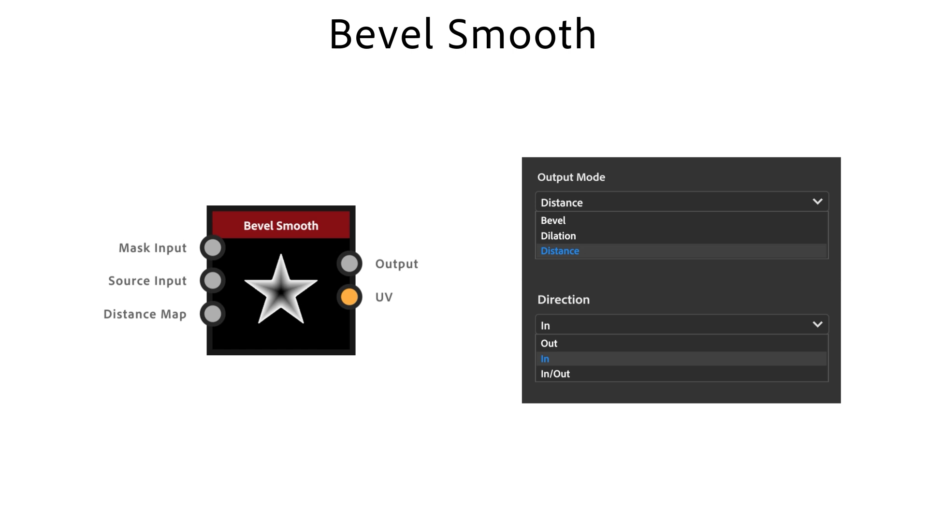
# Select the first Bevel Smooth node and lower Scale X to about 0.36, then adjust Scale Y.
pyautogui.click(553, 373)
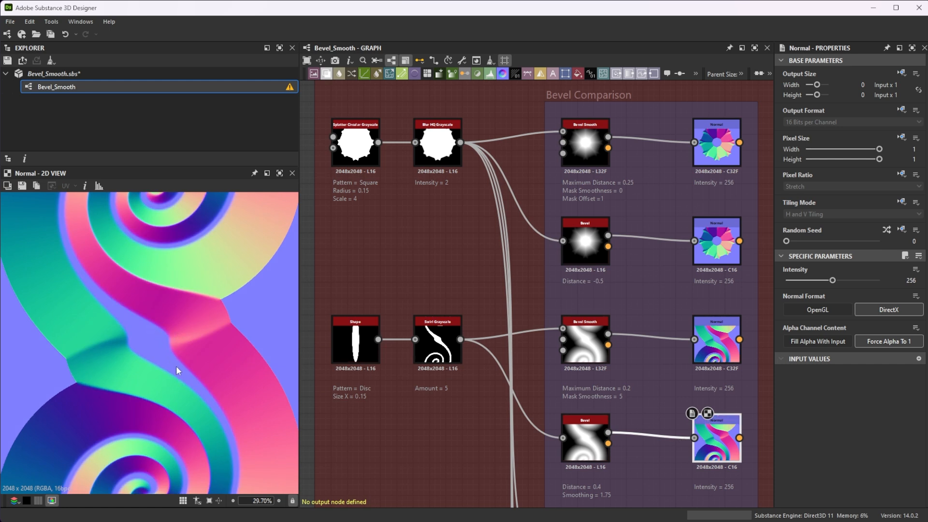
pyautogui.moveTo(180, 349)
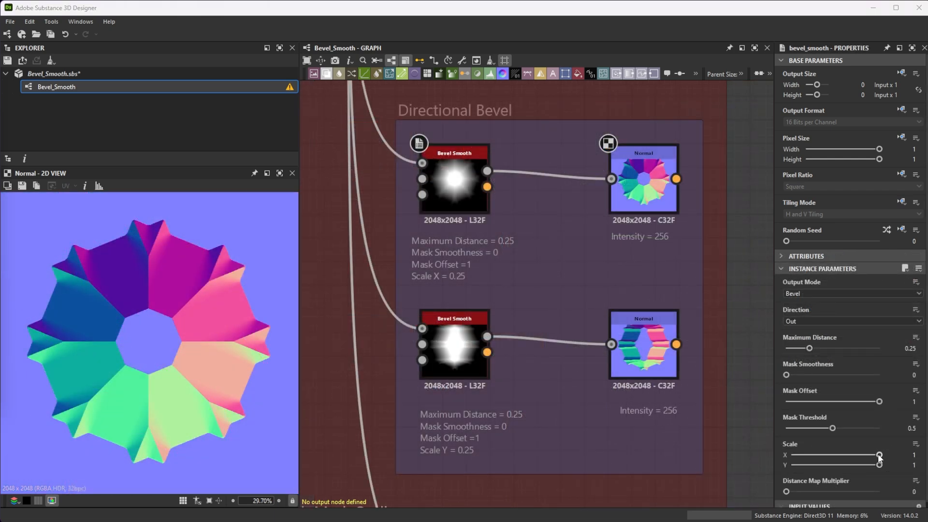
pyautogui.moveTo(879, 455); pyautogui.dragTo(828, 456)
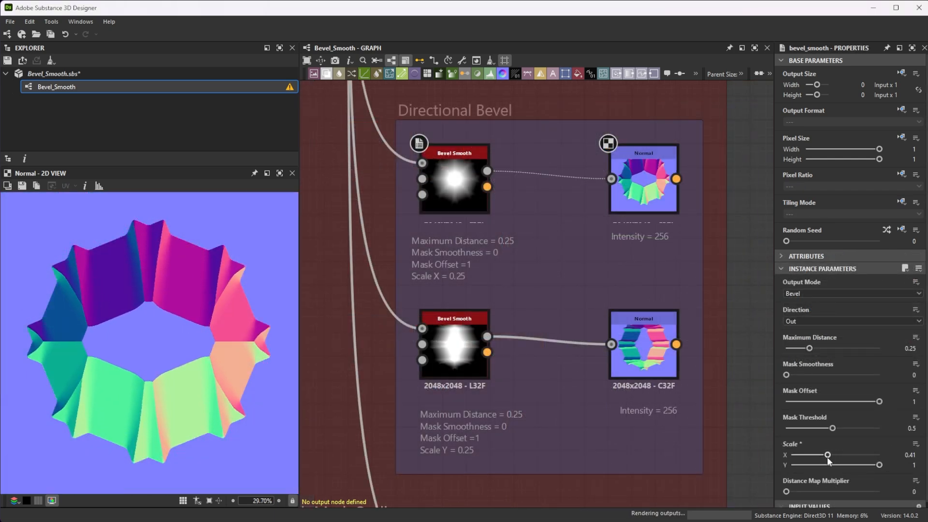
pyautogui.moveTo(829, 455); pyautogui.dragTo(812, 455)
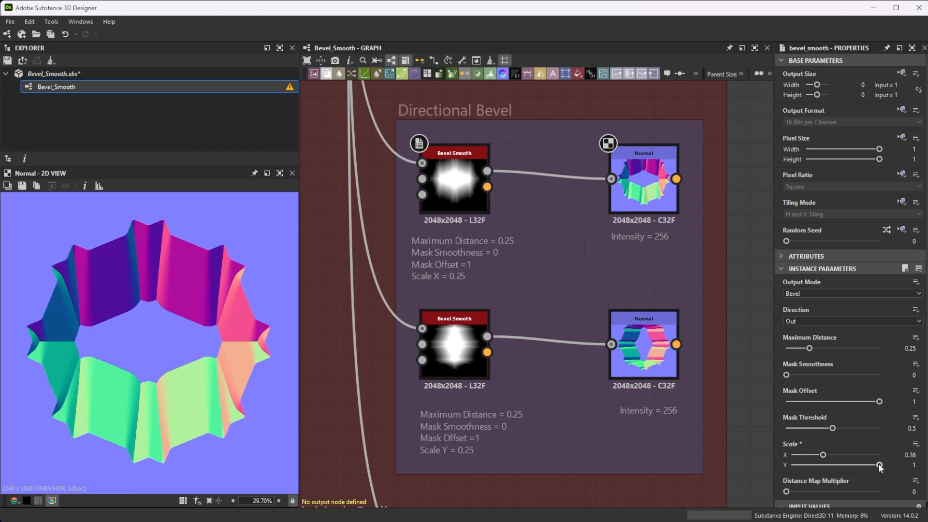
pyautogui.moveTo(879, 465); pyautogui.dragTo(814, 465)
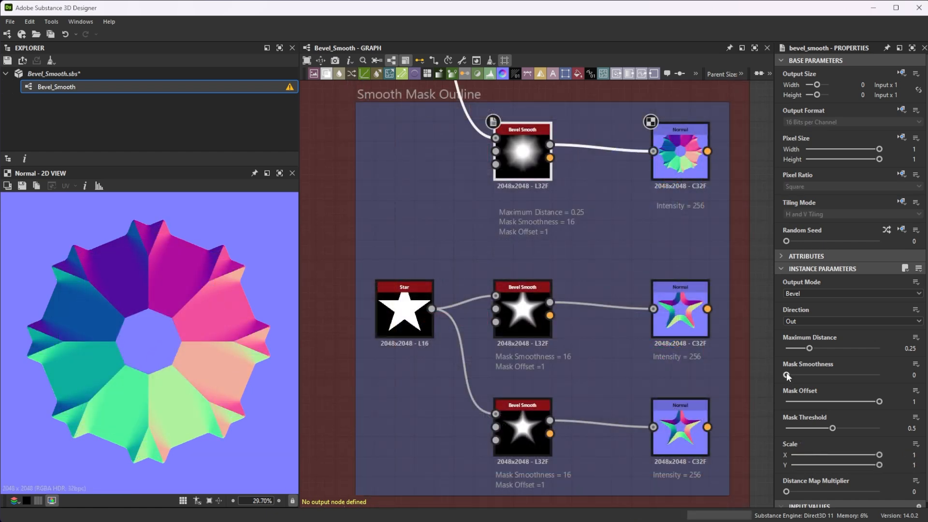
# Raise the top Bevel Smooth's Mask Smoothness to its maximum of 16.
pyautogui.moveTo(787, 376); pyautogui.dragTo(825, 376)
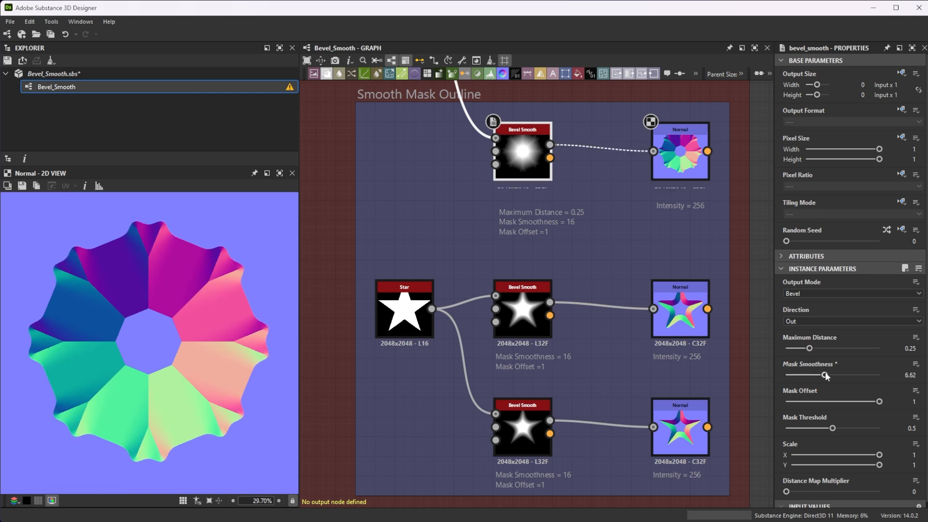
pyautogui.moveTo(825, 375); pyautogui.dragTo(880, 375)
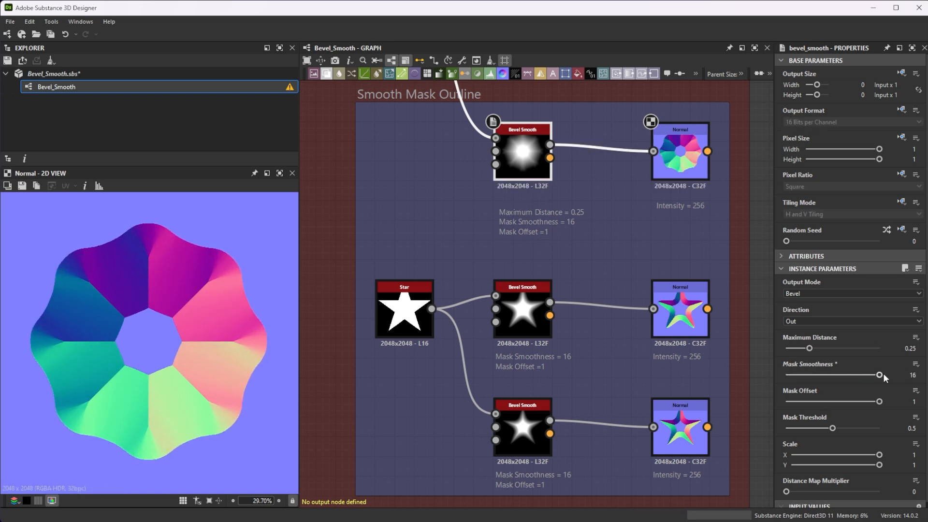
pyautogui.moveTo(887, 415)
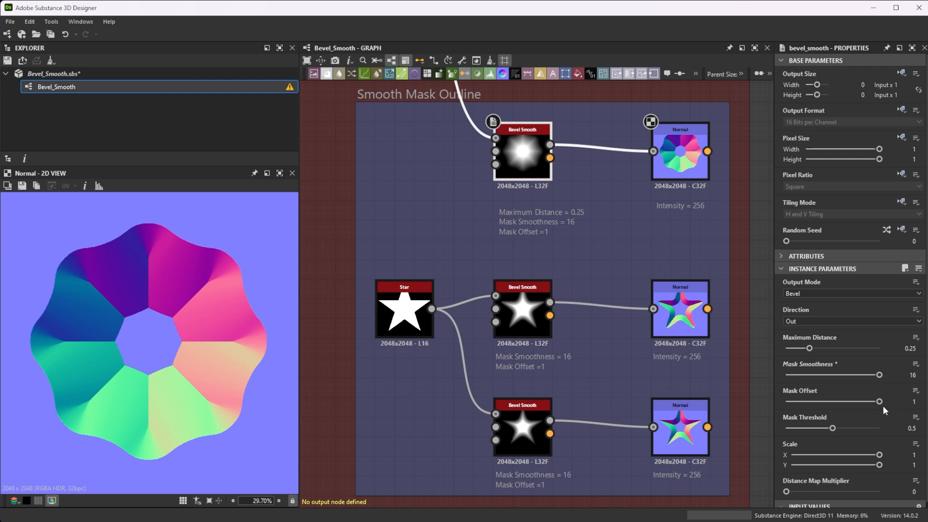
# Raise the lower star Bevel Smooth's Mask Offset to about 1.65 so the star shrinks.
pyautogui.moveTo(879, 401); pyautogui.dragTo(832, 401)
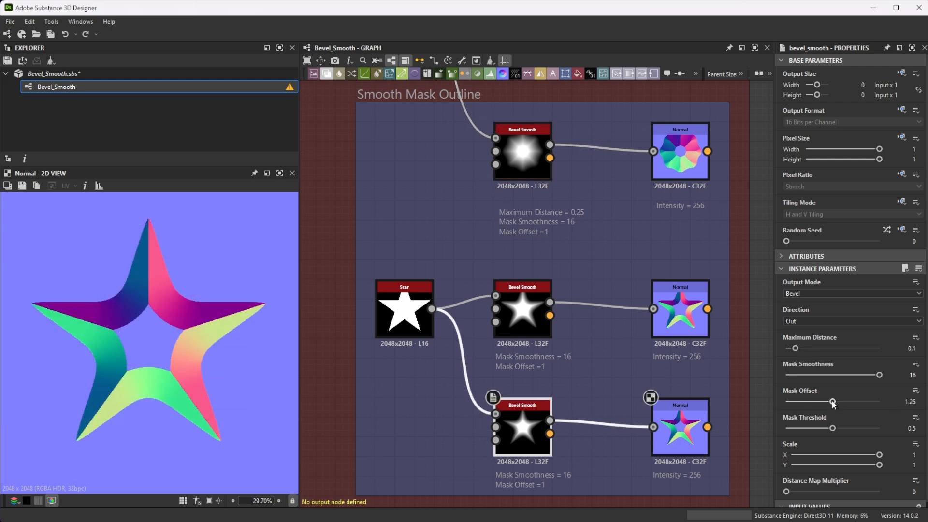
pyautogui.moveTo(834, 402); pyautogui.dragTo(839, 401)
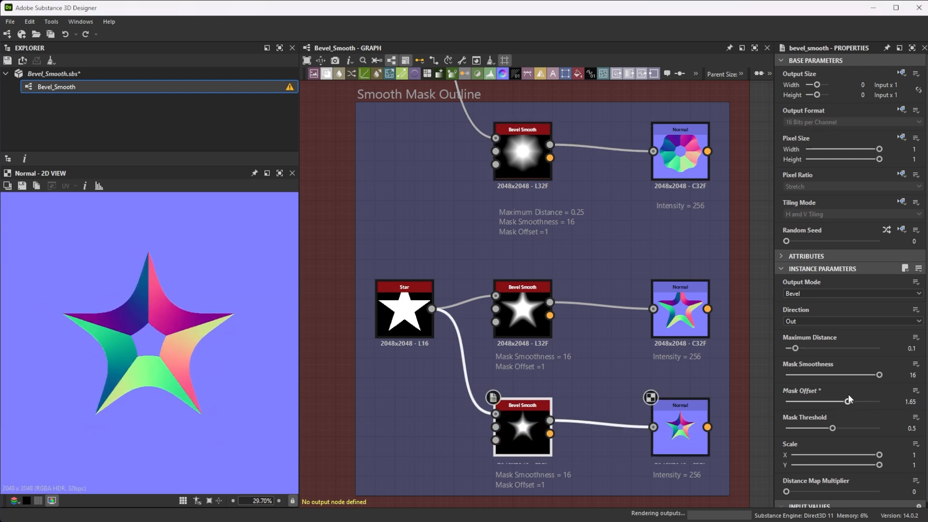
pyautogui.moveTo(858, 401); pyautogui.dragTo(844, 401)
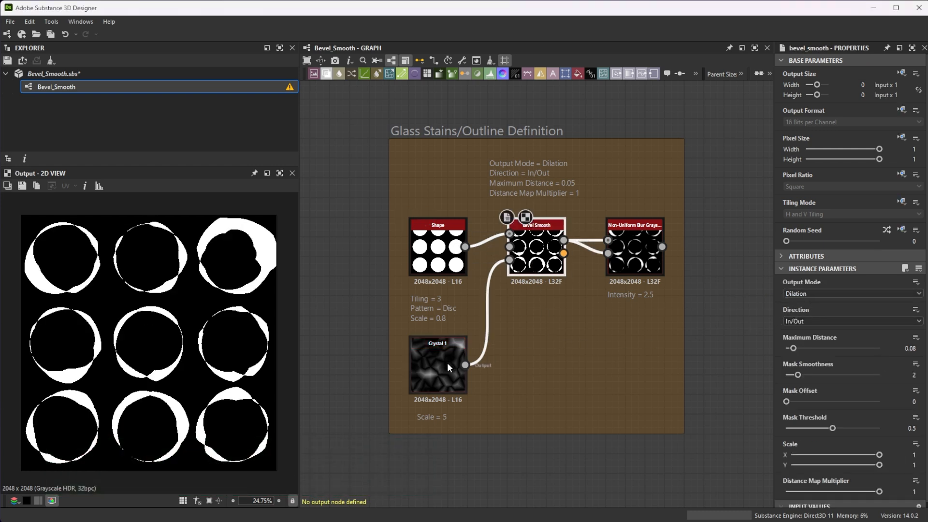
# On the Glass Stains Bevel Smooth, adjust Distance Map Multiplier and set Maximum Distance to 0.05.
pyautogui.click(535, 252)
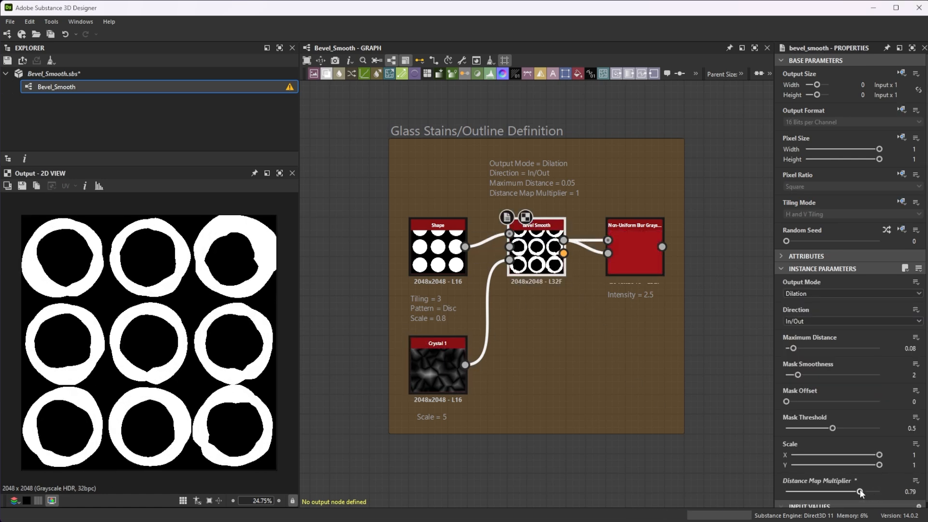
pyautogui.moveTo(856, 492); pyautogui.dragTo(880, 492)
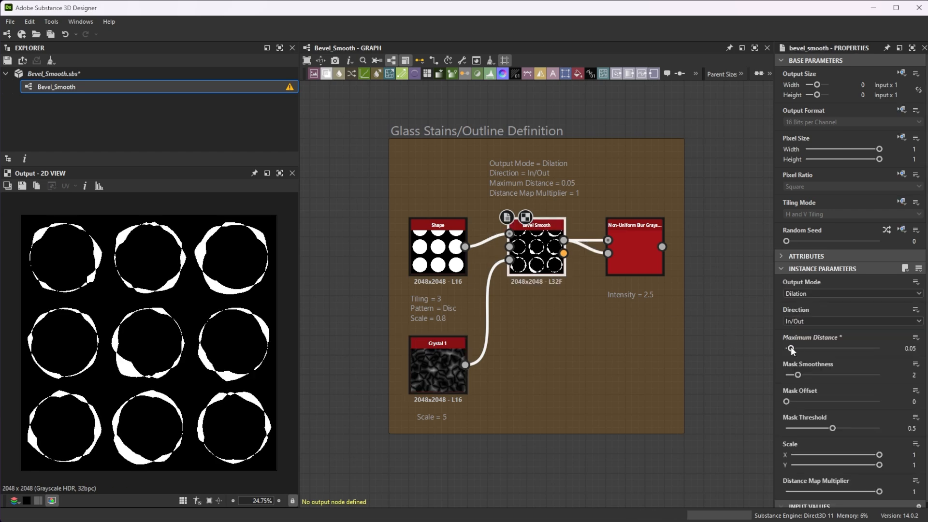
pyautogui.moveTo(793, 348); pyautogui.dragTo(789, 348)
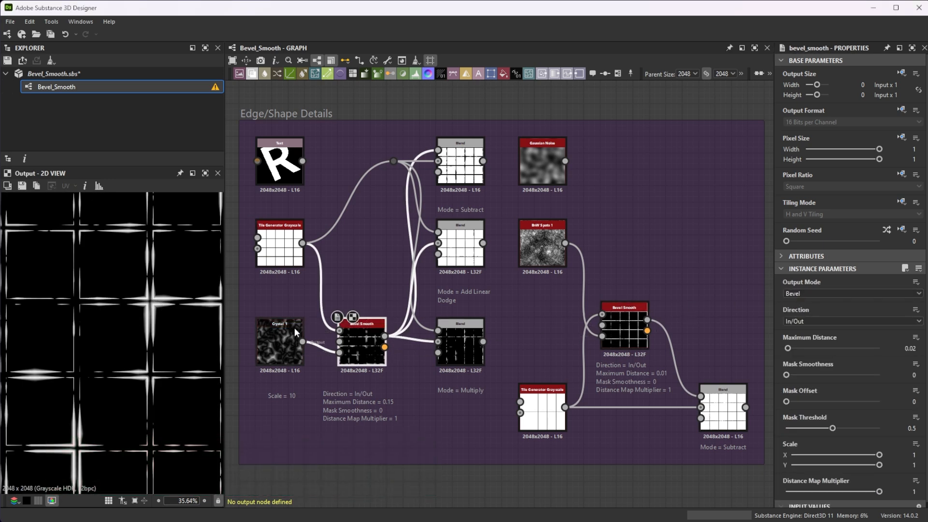
# Preview the Add Linear Dodge blend and connect Crystal 1 to the right-hand Bevel Smooth.
pyautogui.click(459, 161)
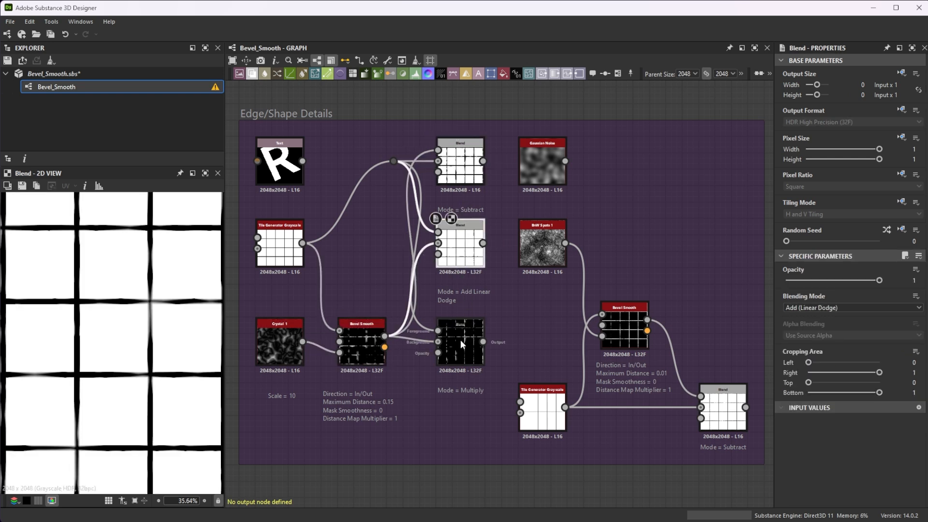
pyautogui.click(361, 340)
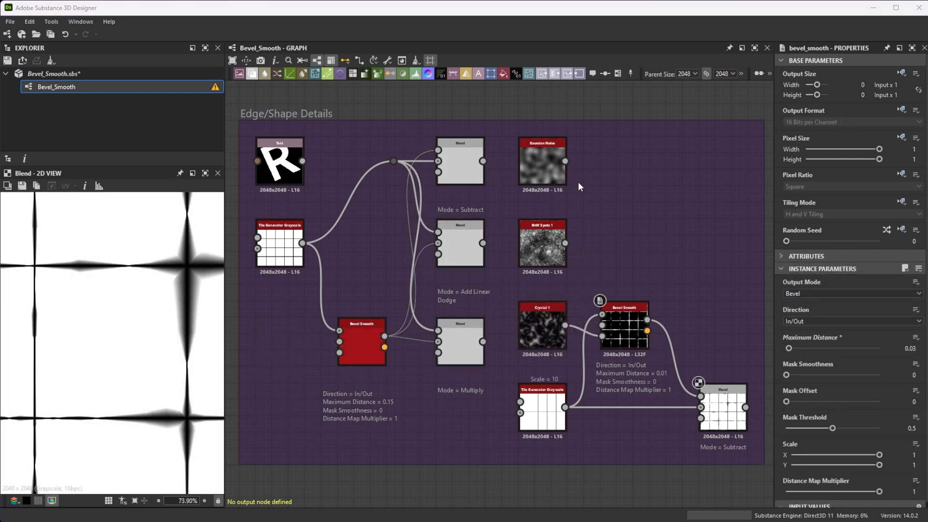
pyautogui.moveTo(578, 251)
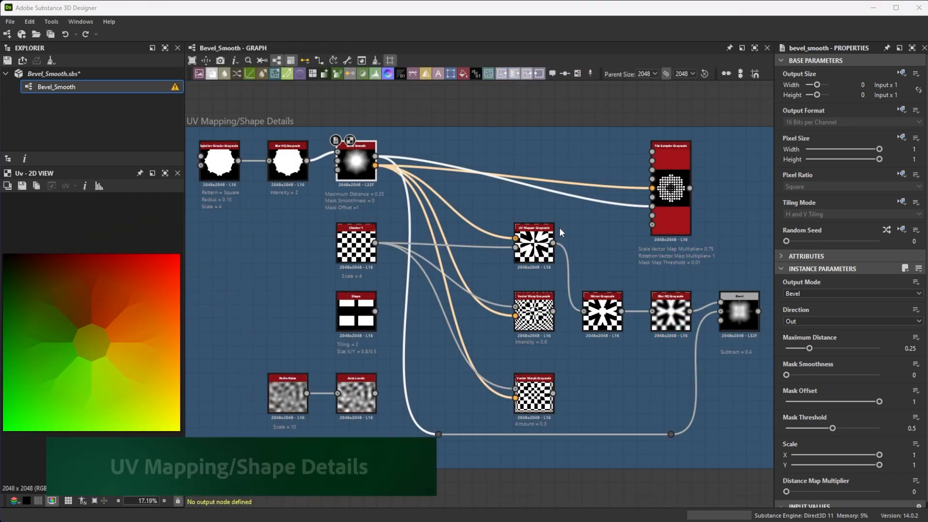
# Preview the UV mapper output and lower the subtractive Blend's opacity to 0.15.
pyautogui.click(534, 245)
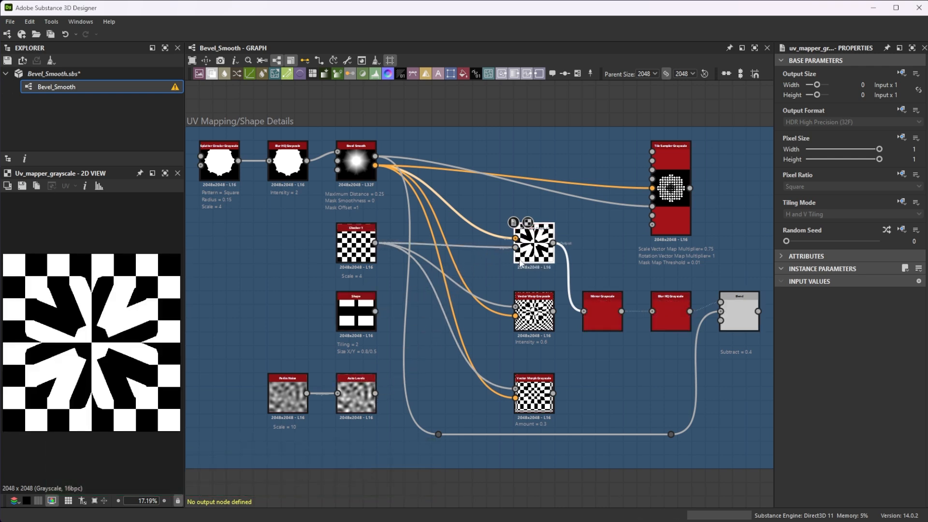
pyautogui.click(668, 312)
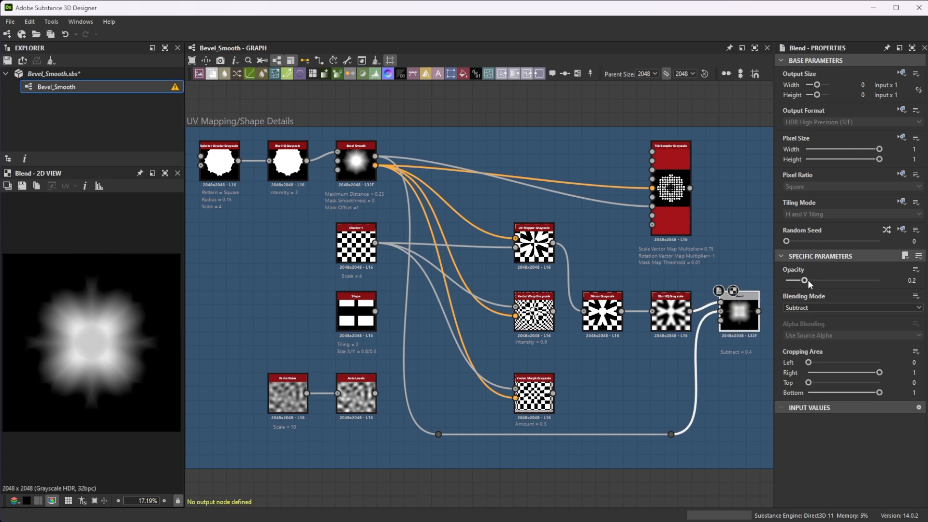
pyautogui.moveTo(806, 281); pyautogui.dragTo(802, 280)
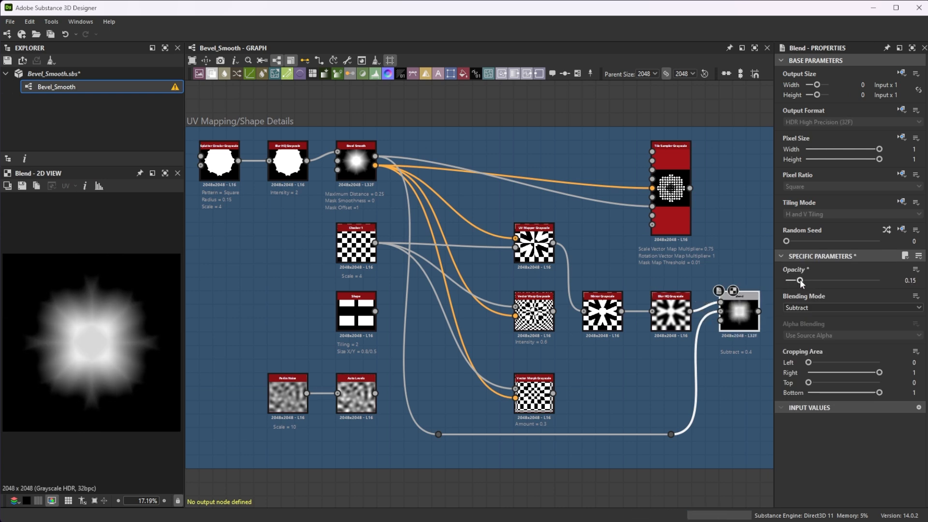
# Raise the Tile Sampler Grayscale's scale vector map multiplier to 0.77.
pyautogui.click(533, 311)
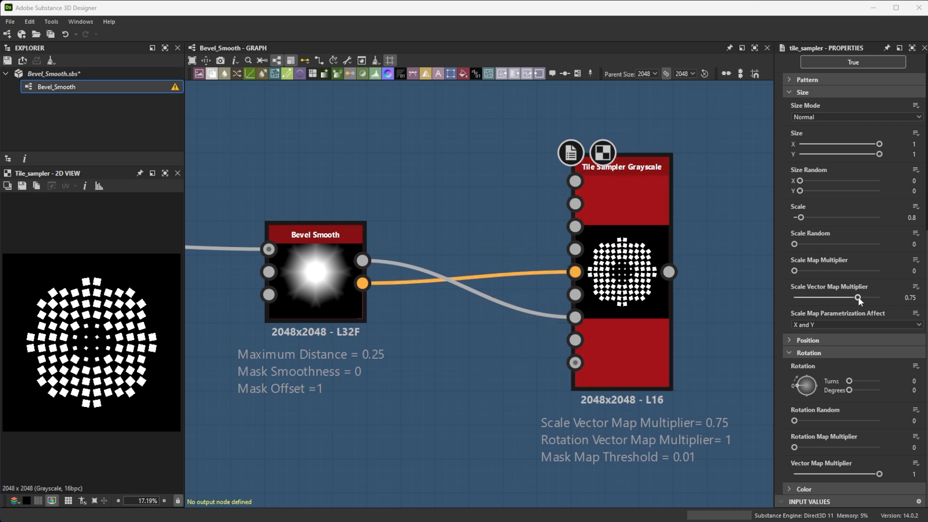
pyautogui.moveTo(857, 296); pyautogui.dragTo(860, 297)
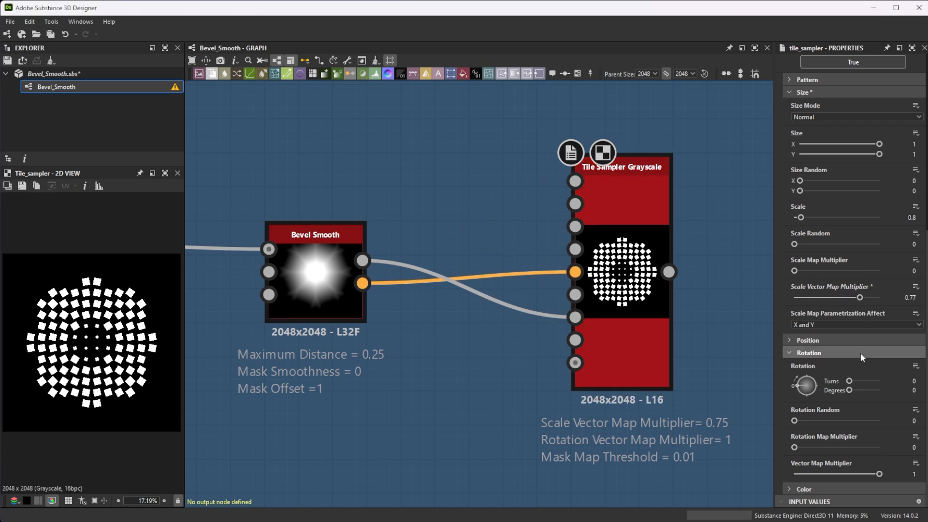
pyautogui.moveTo(879, 474); pyautogui.dragTo(851, 473)
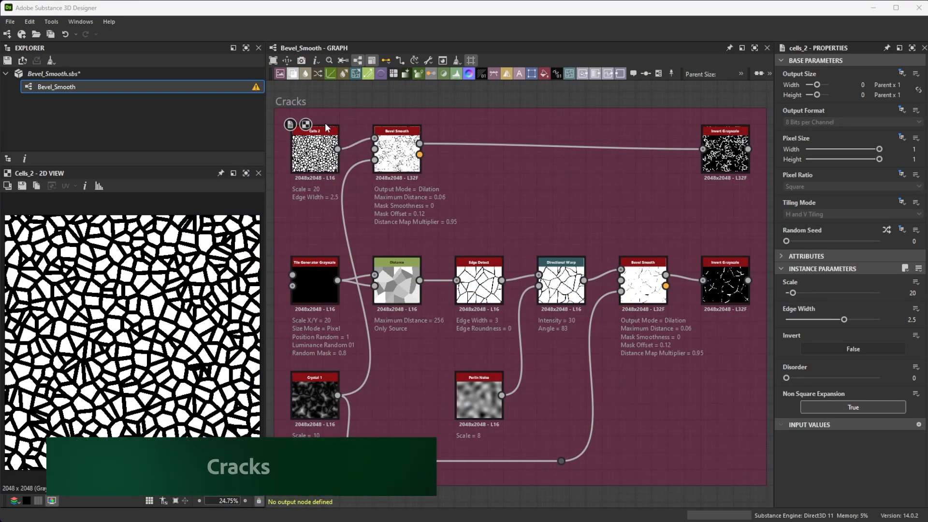
# Raise the upper Cracks Bevel Smooth's Maximum Distance from 0.06 to 0.13.
pyautogui.click(397, 148)
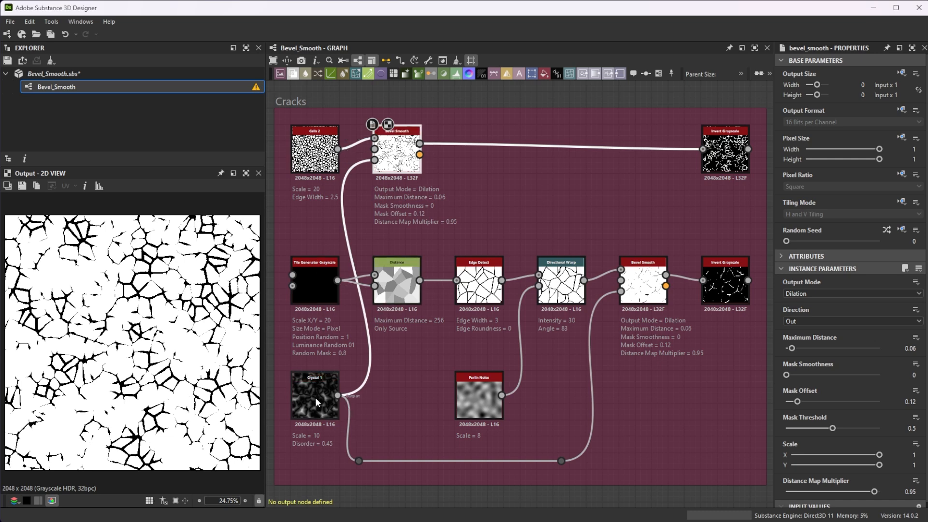
pyautogui.click(315, 395)
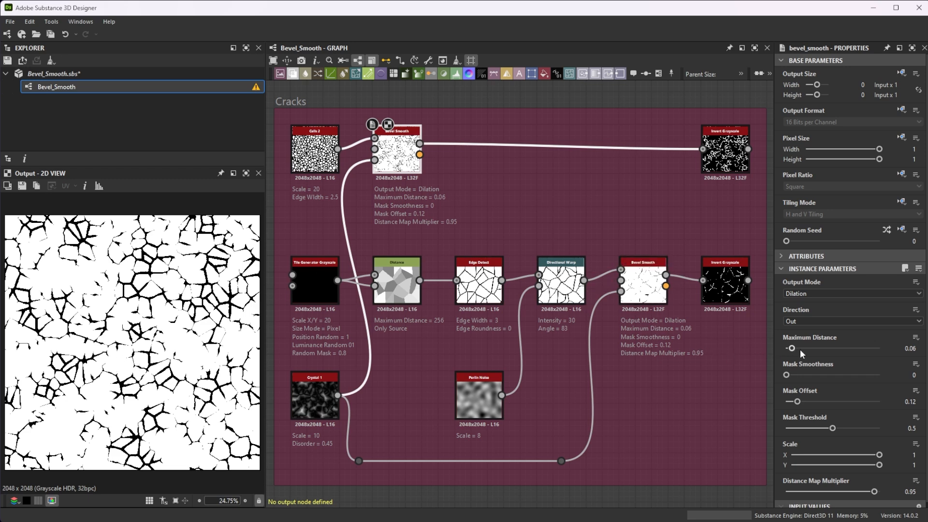
pyautogui.moveTo(791, 348); pyautogui.dragTo(798, 348)
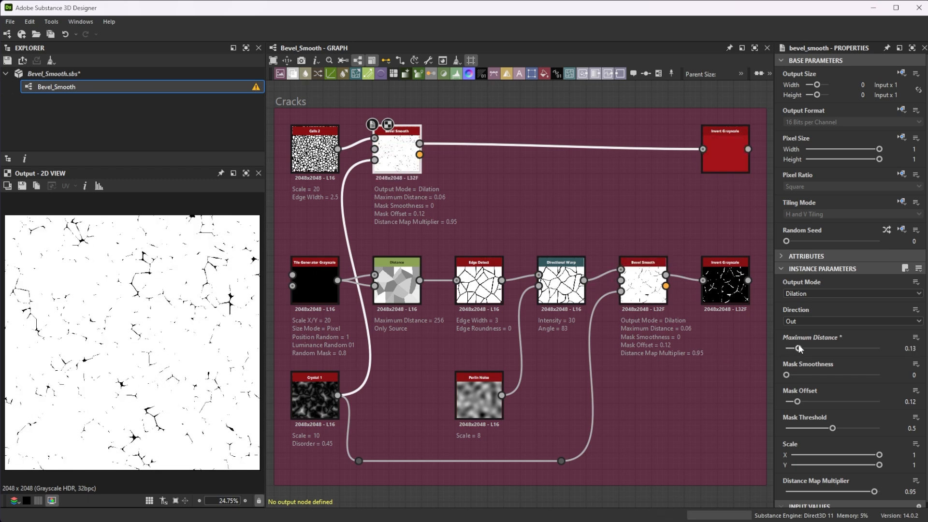
# Preview the inverted crack mask and inspect the Directional Warp node.
pyautogui.click(724, 148)
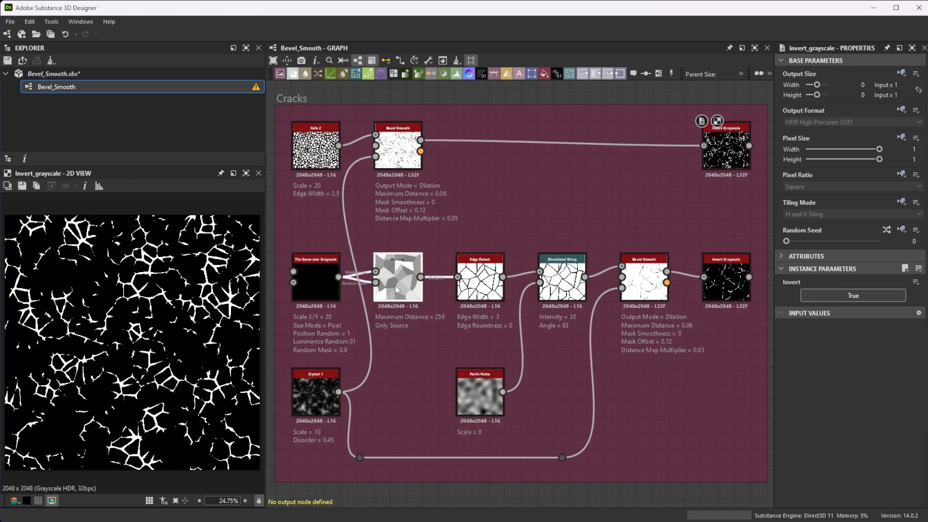
pyautogui.click(560, 278)
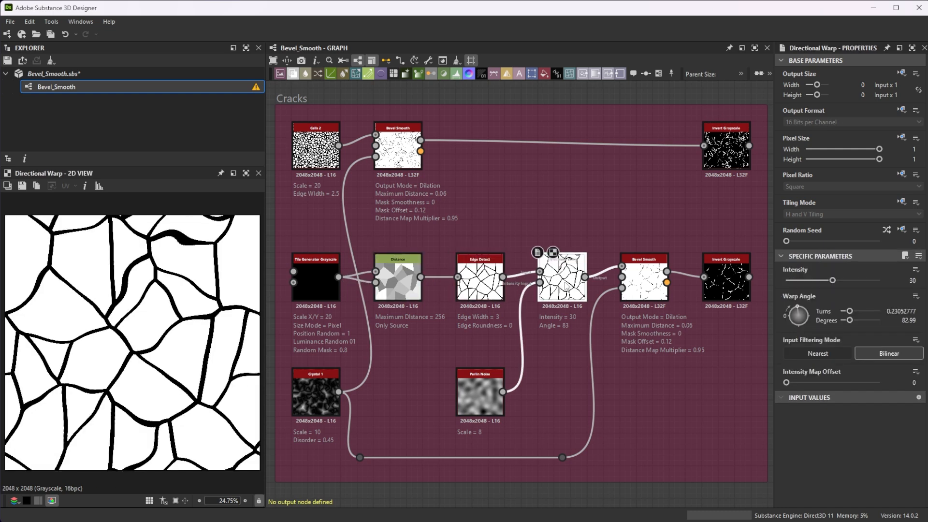
pyautogui.click(726, 278)
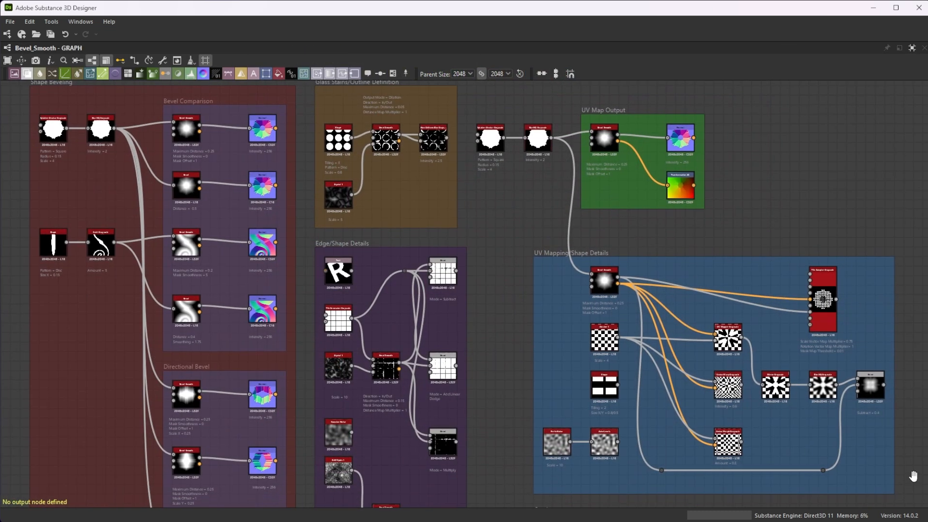
pyautogui.scroll(-3)
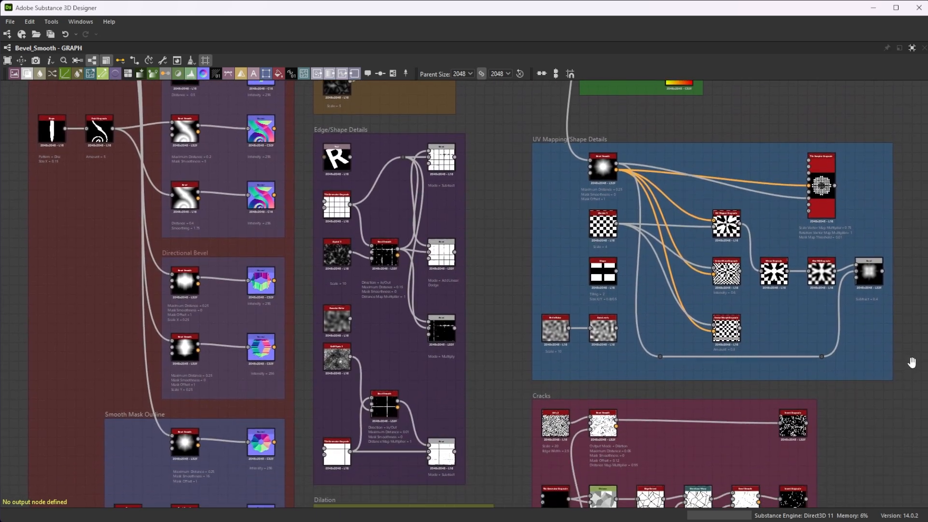
pyautogui.scroll(-3)
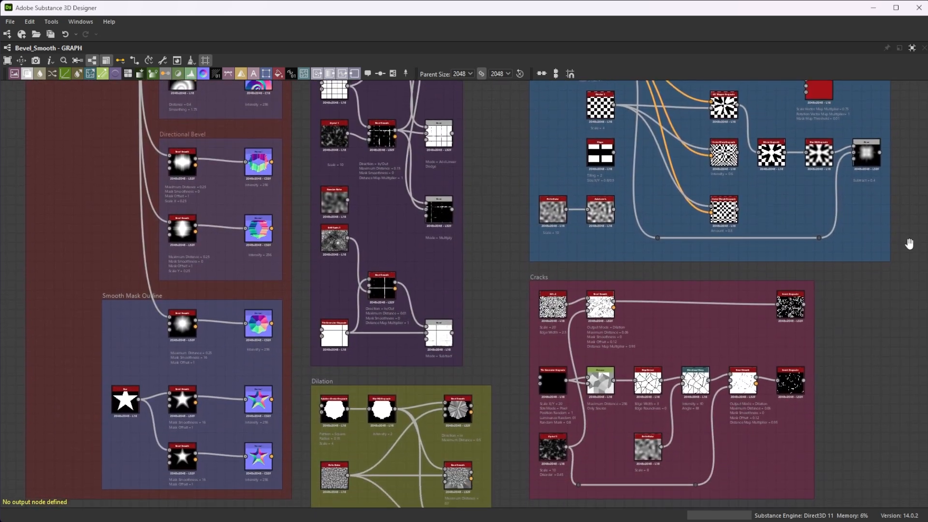
pyautogui.scroll(-3)
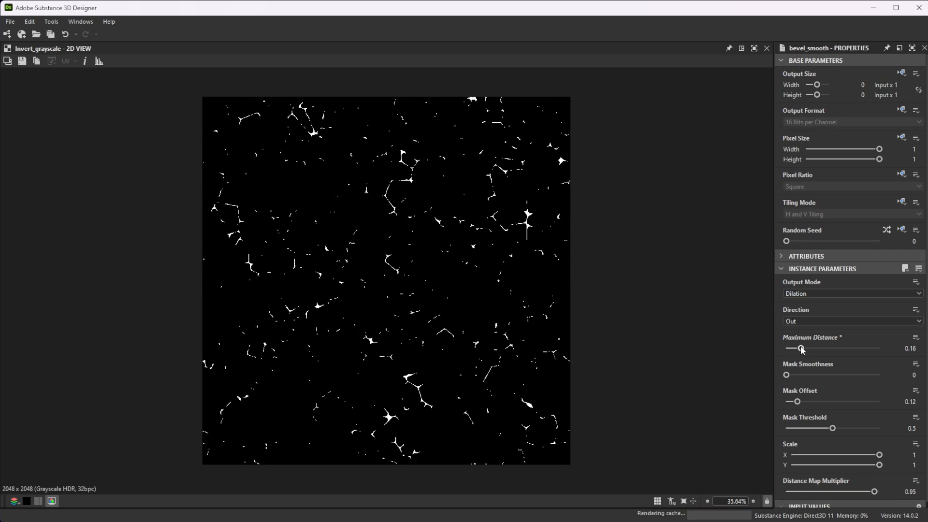
# Drag the Cracks Bevel Smooth's Scale X down to 0.09 for a dense crack web.
pyautogui.moveTo(879, 454); pyautogui.dragTo(800, 454)
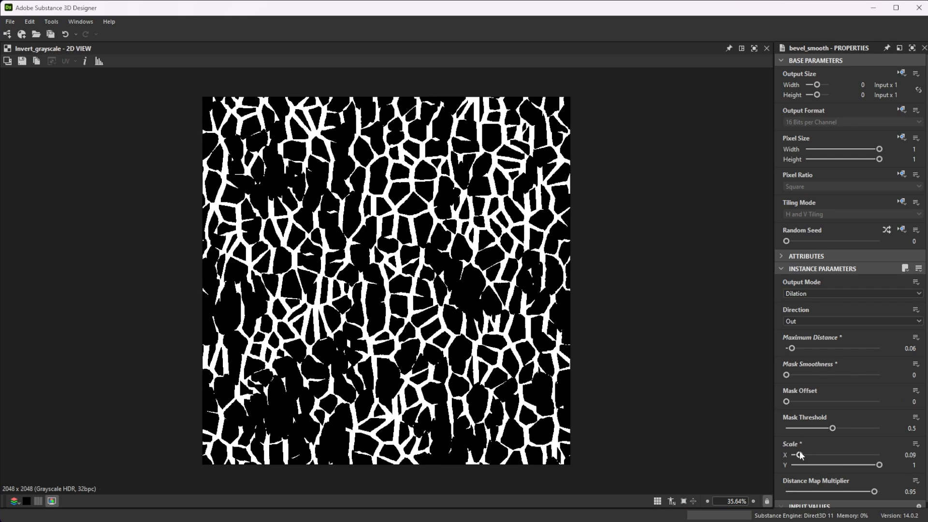